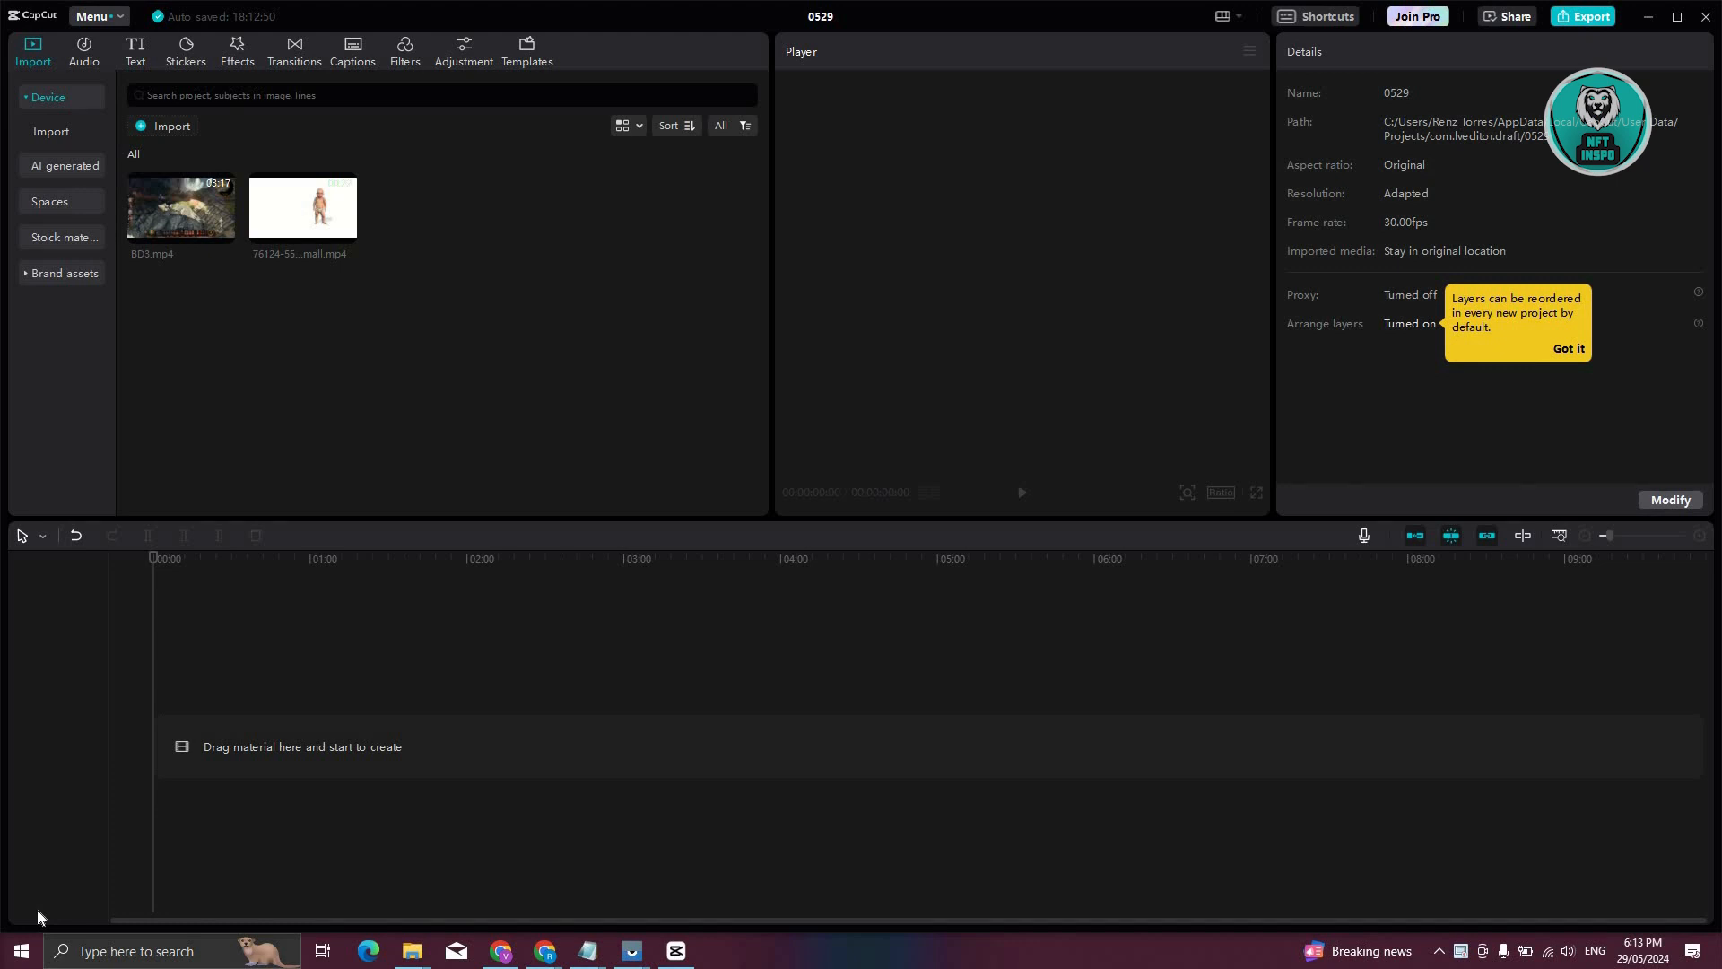
mouse_move(186, 272)
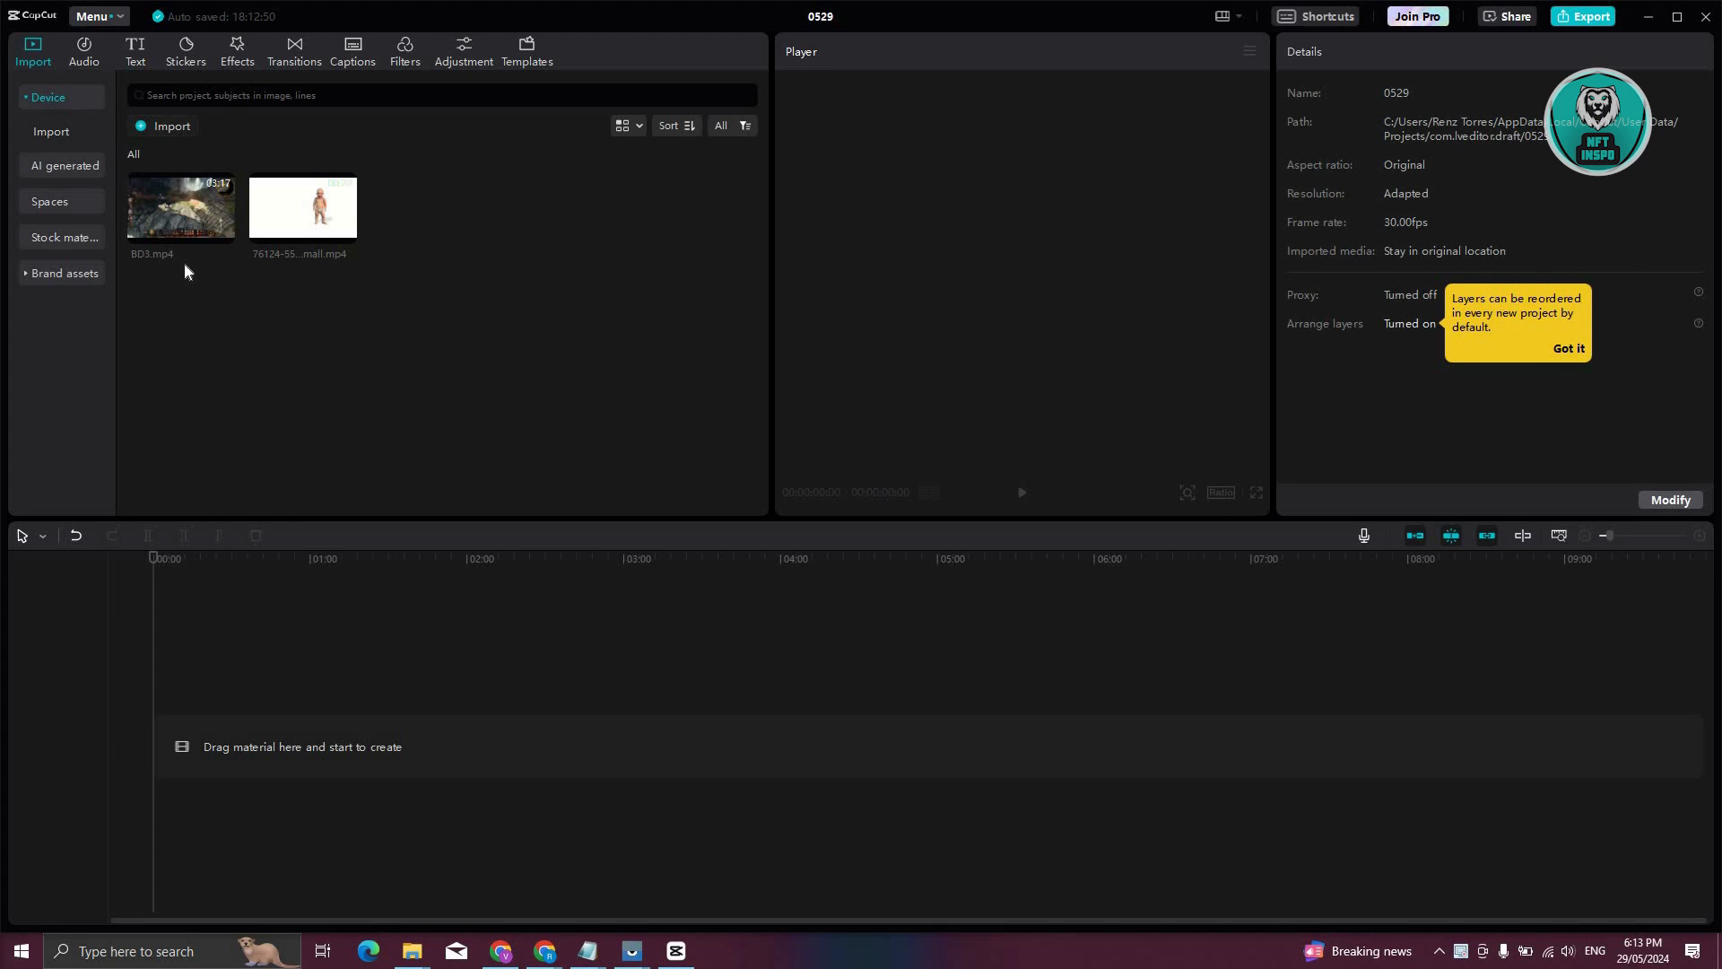
Place BD3.mp4 game video on the timeline and select the baby clip above it
left_click_drag(179, 208, 508, 707)
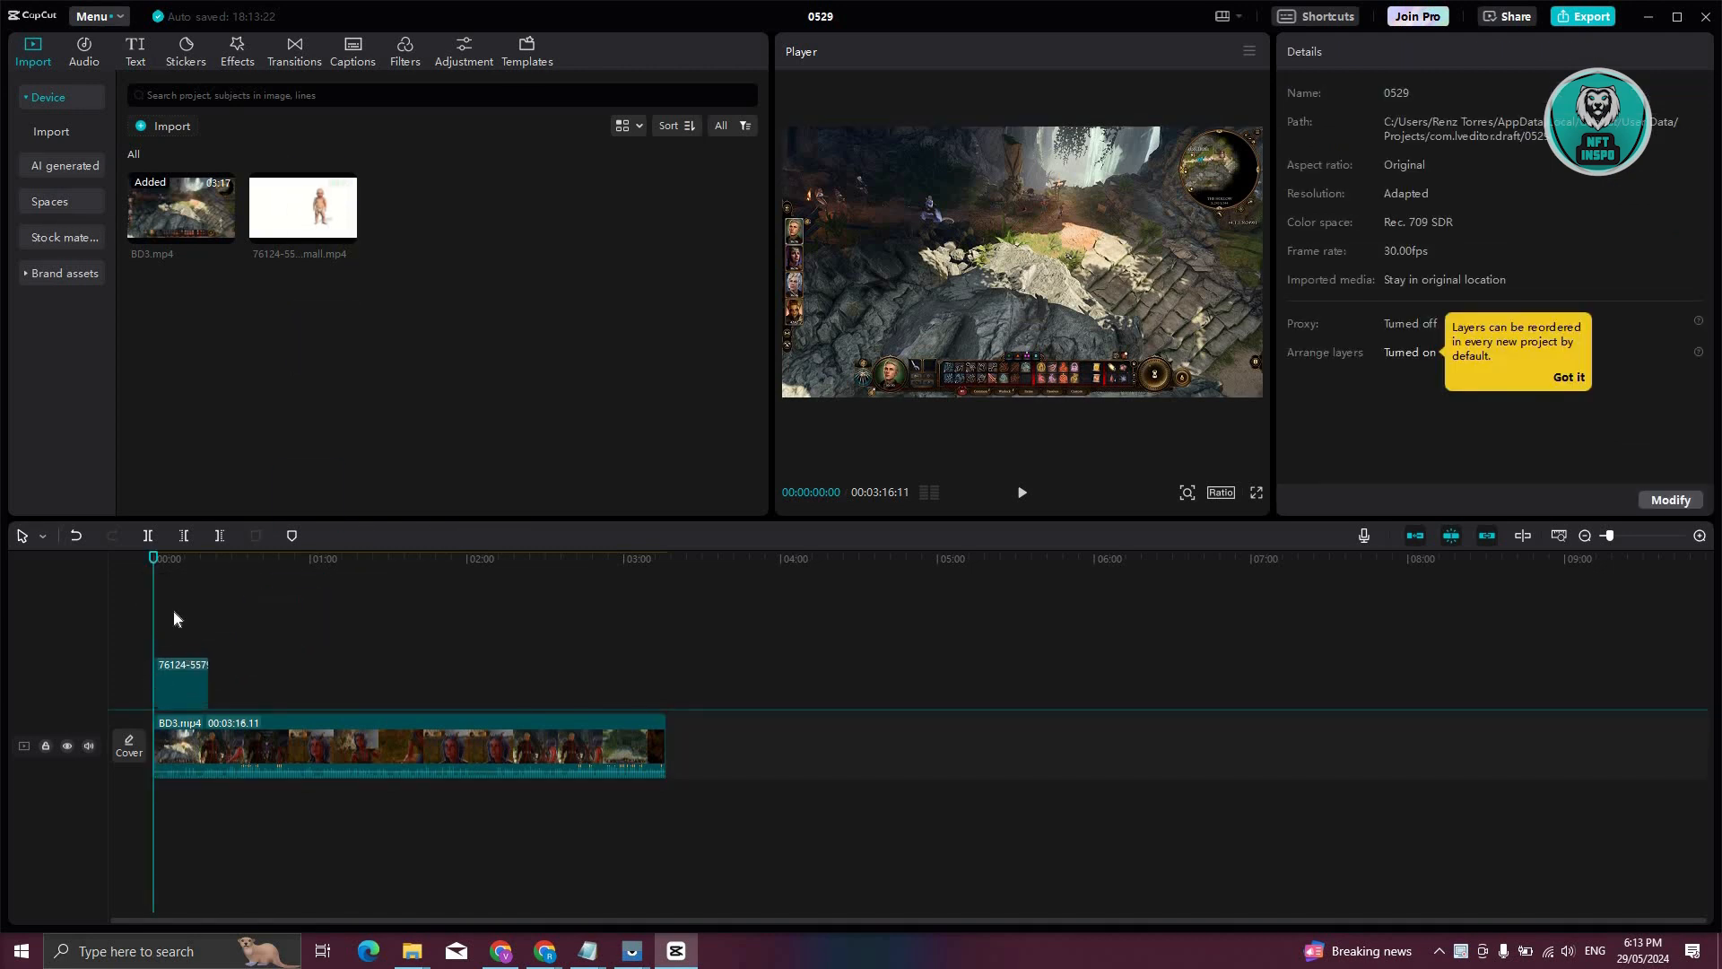
left_click(179, 678)
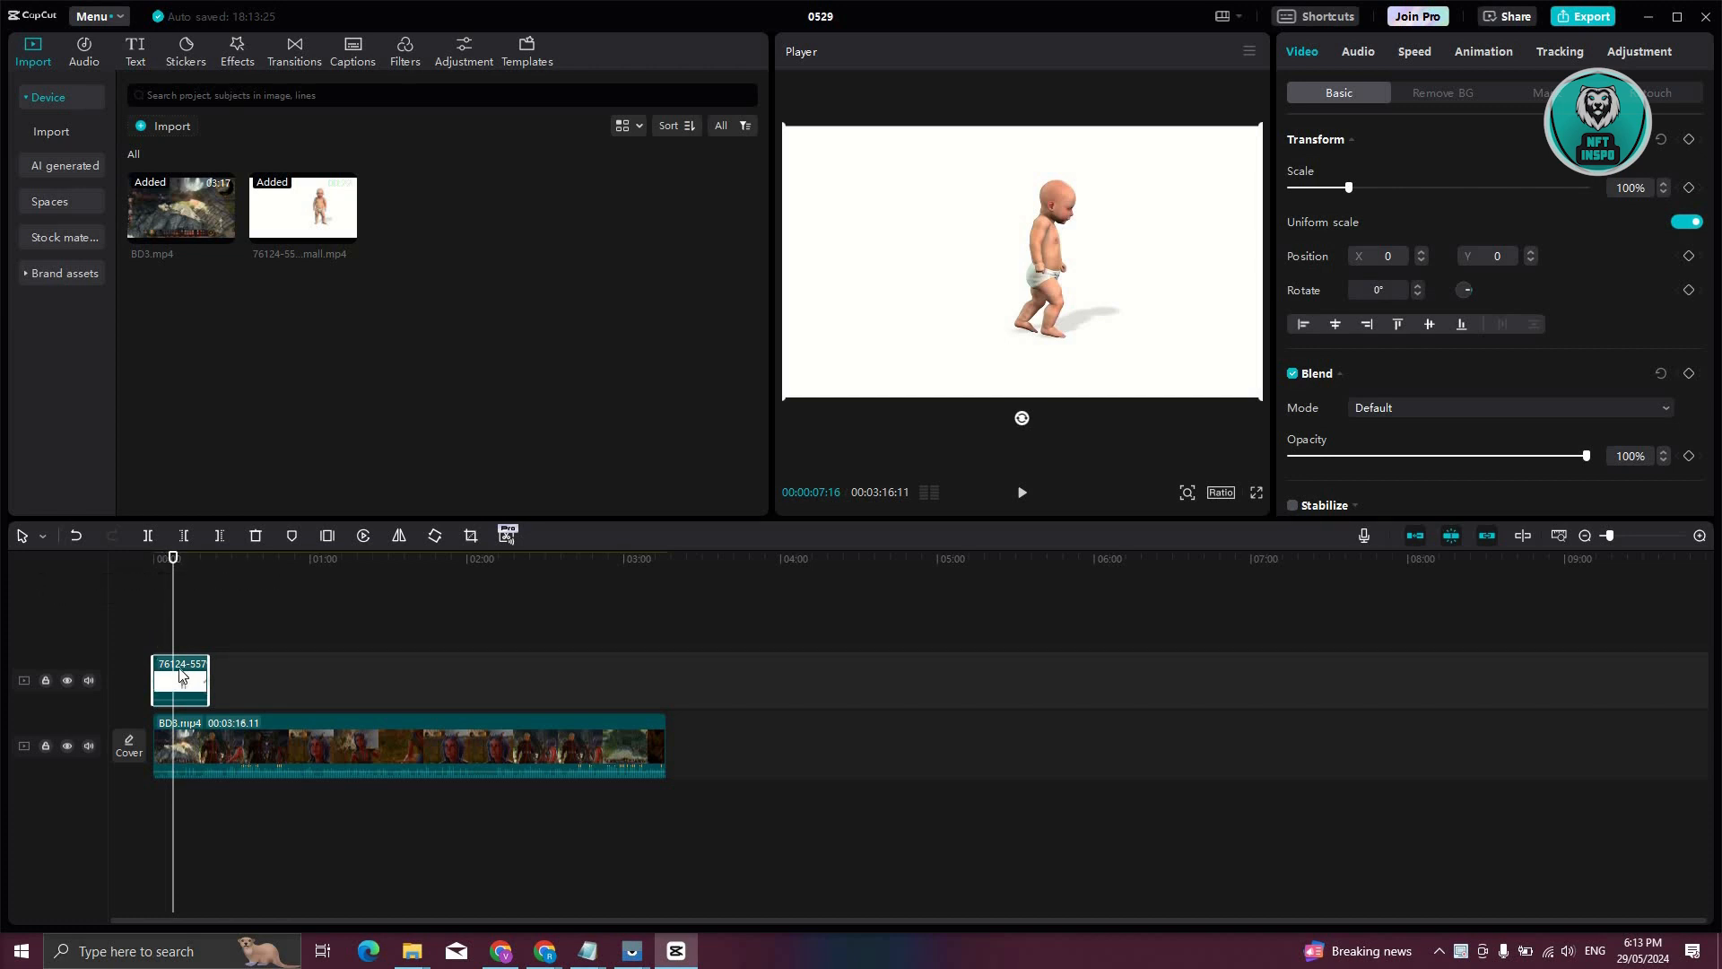
left_click(405, 750)
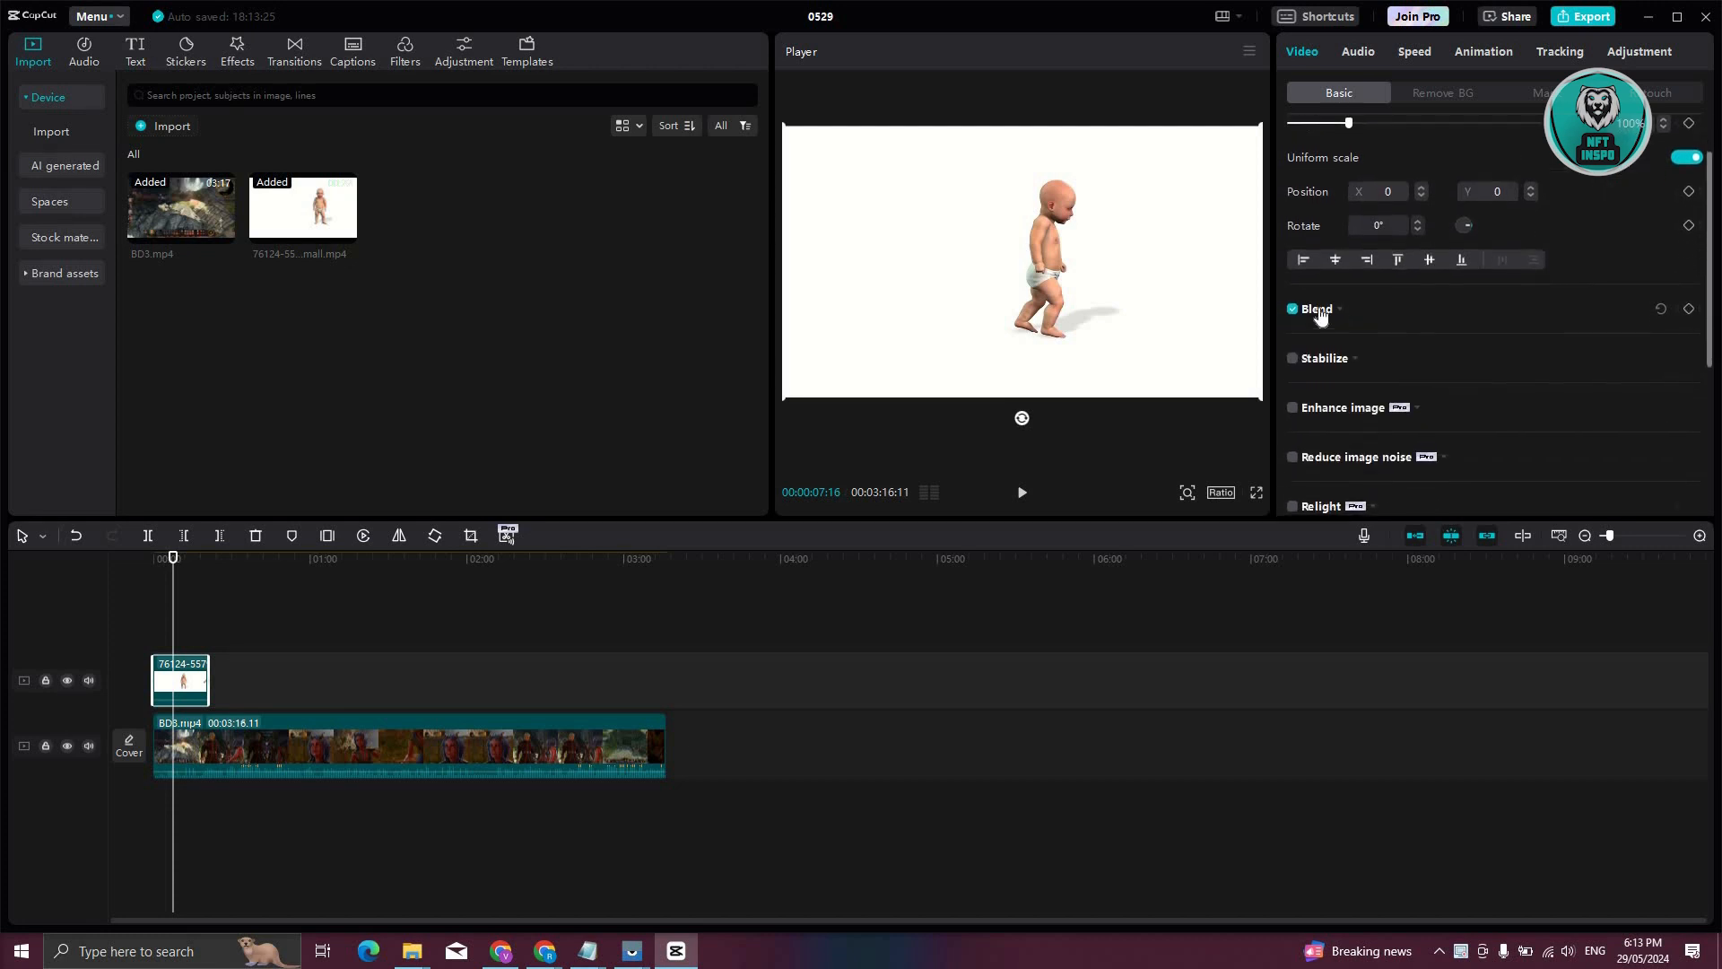
left_click(1291, 309)
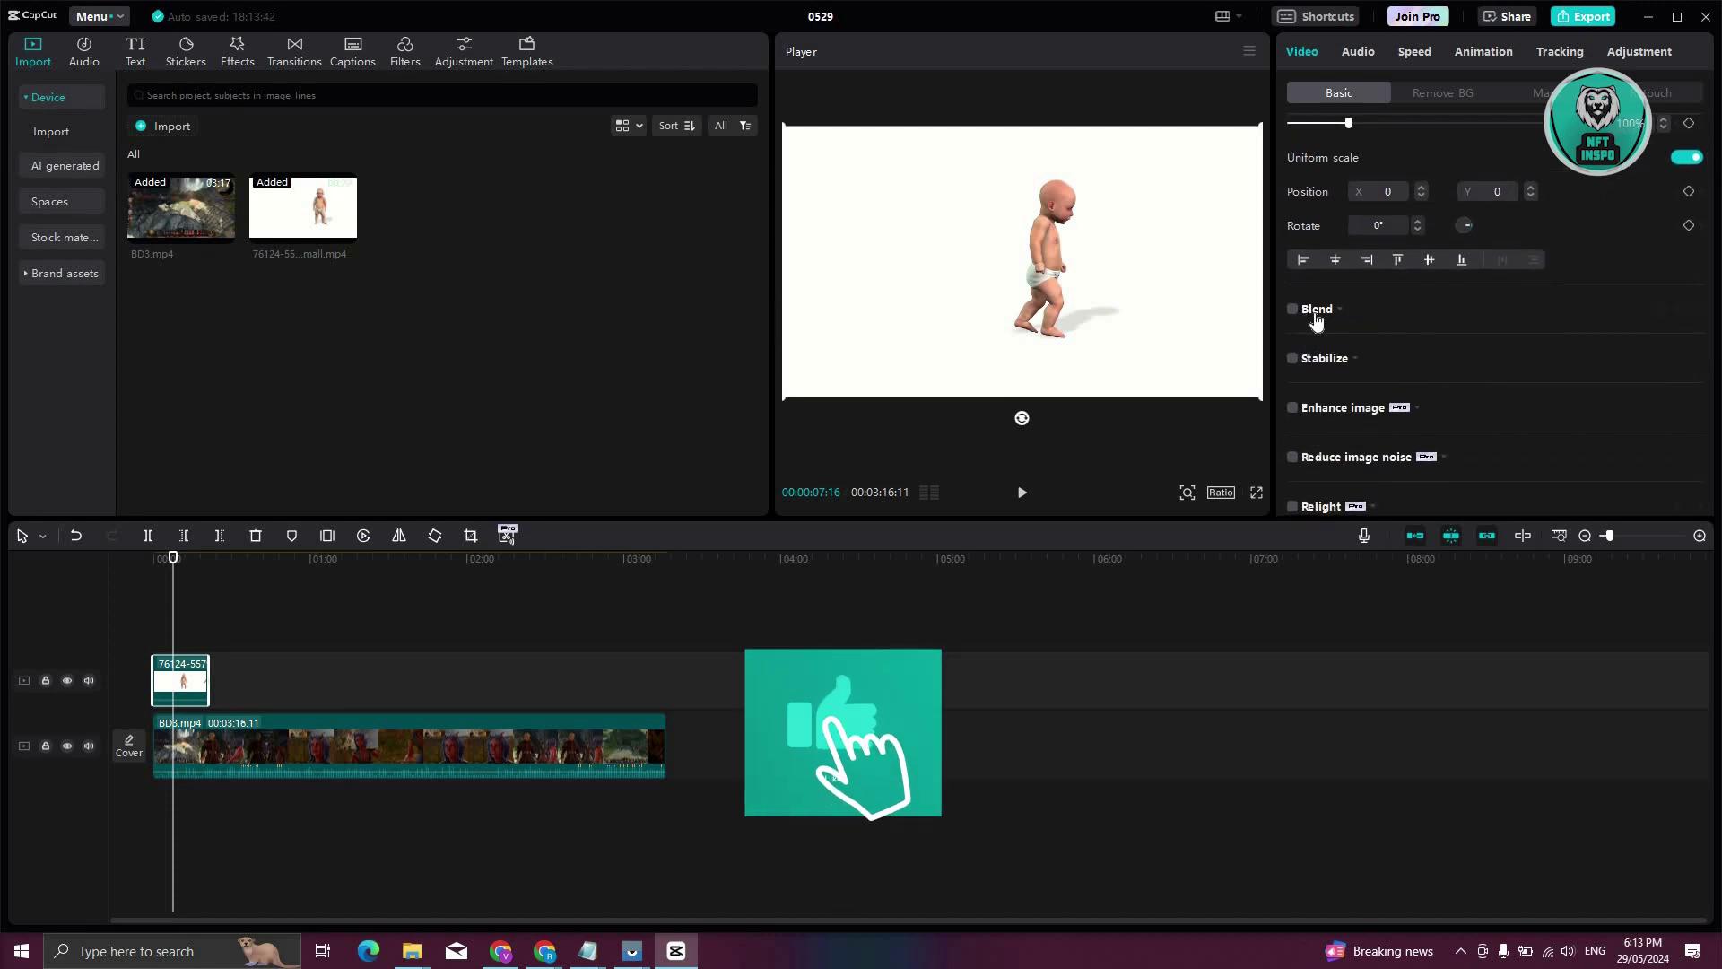
left_click(1291, 308)
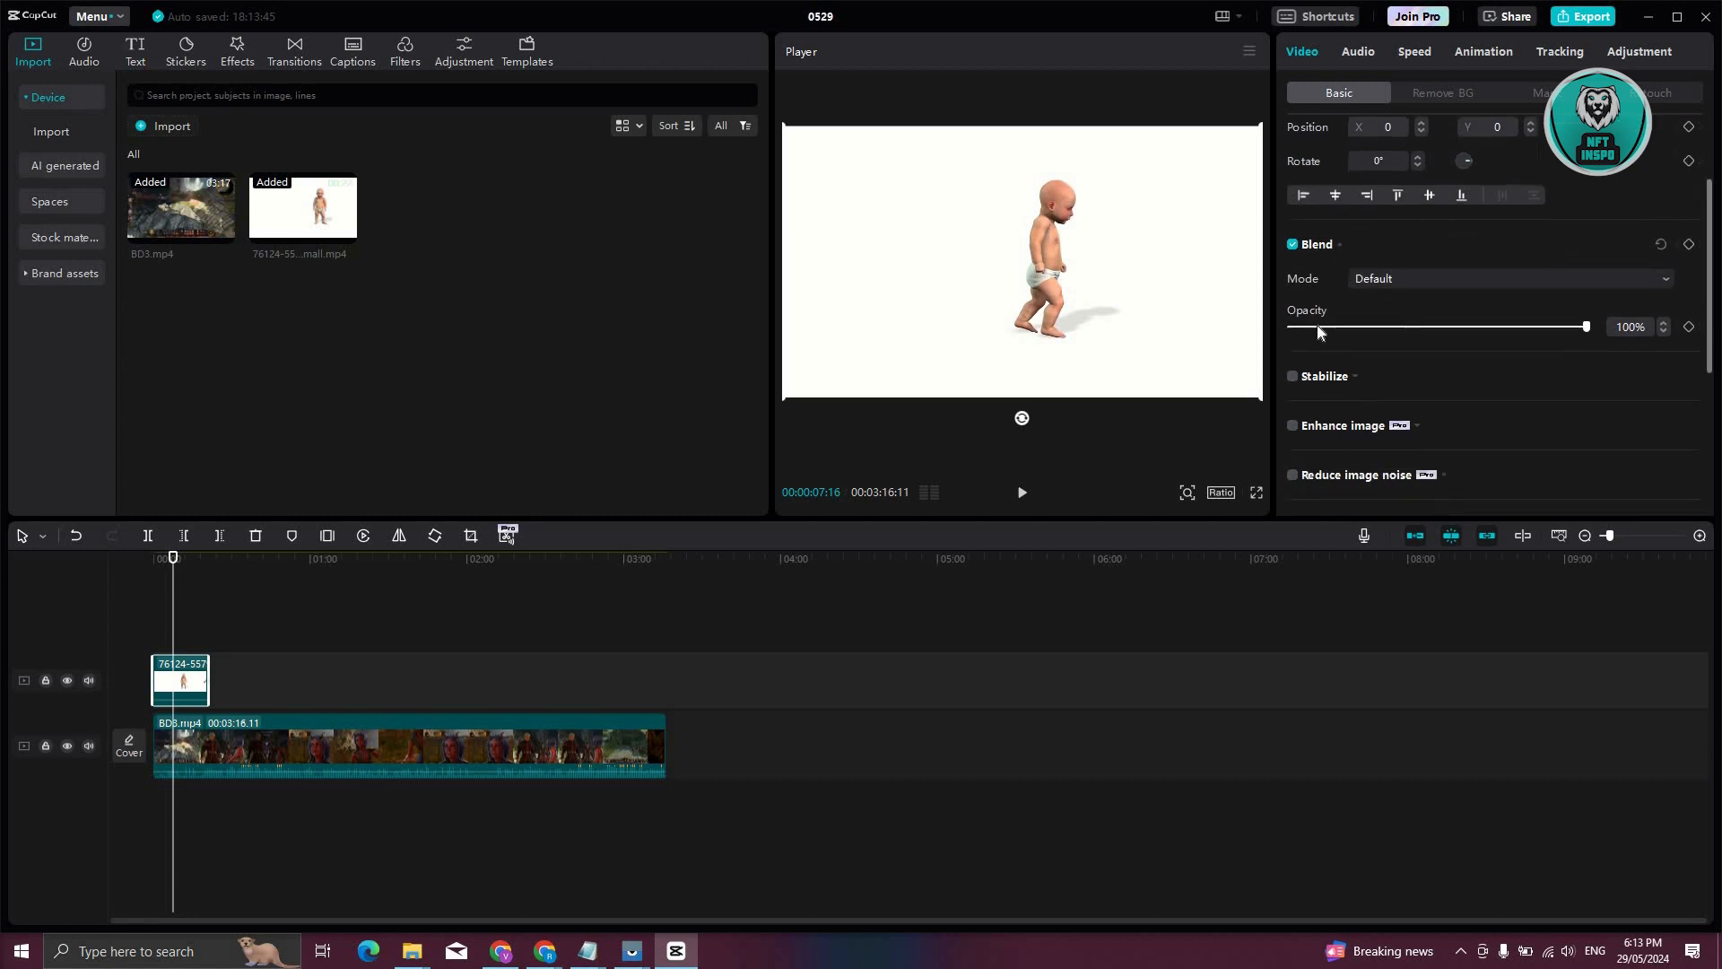
mouse_move(1585, 326)
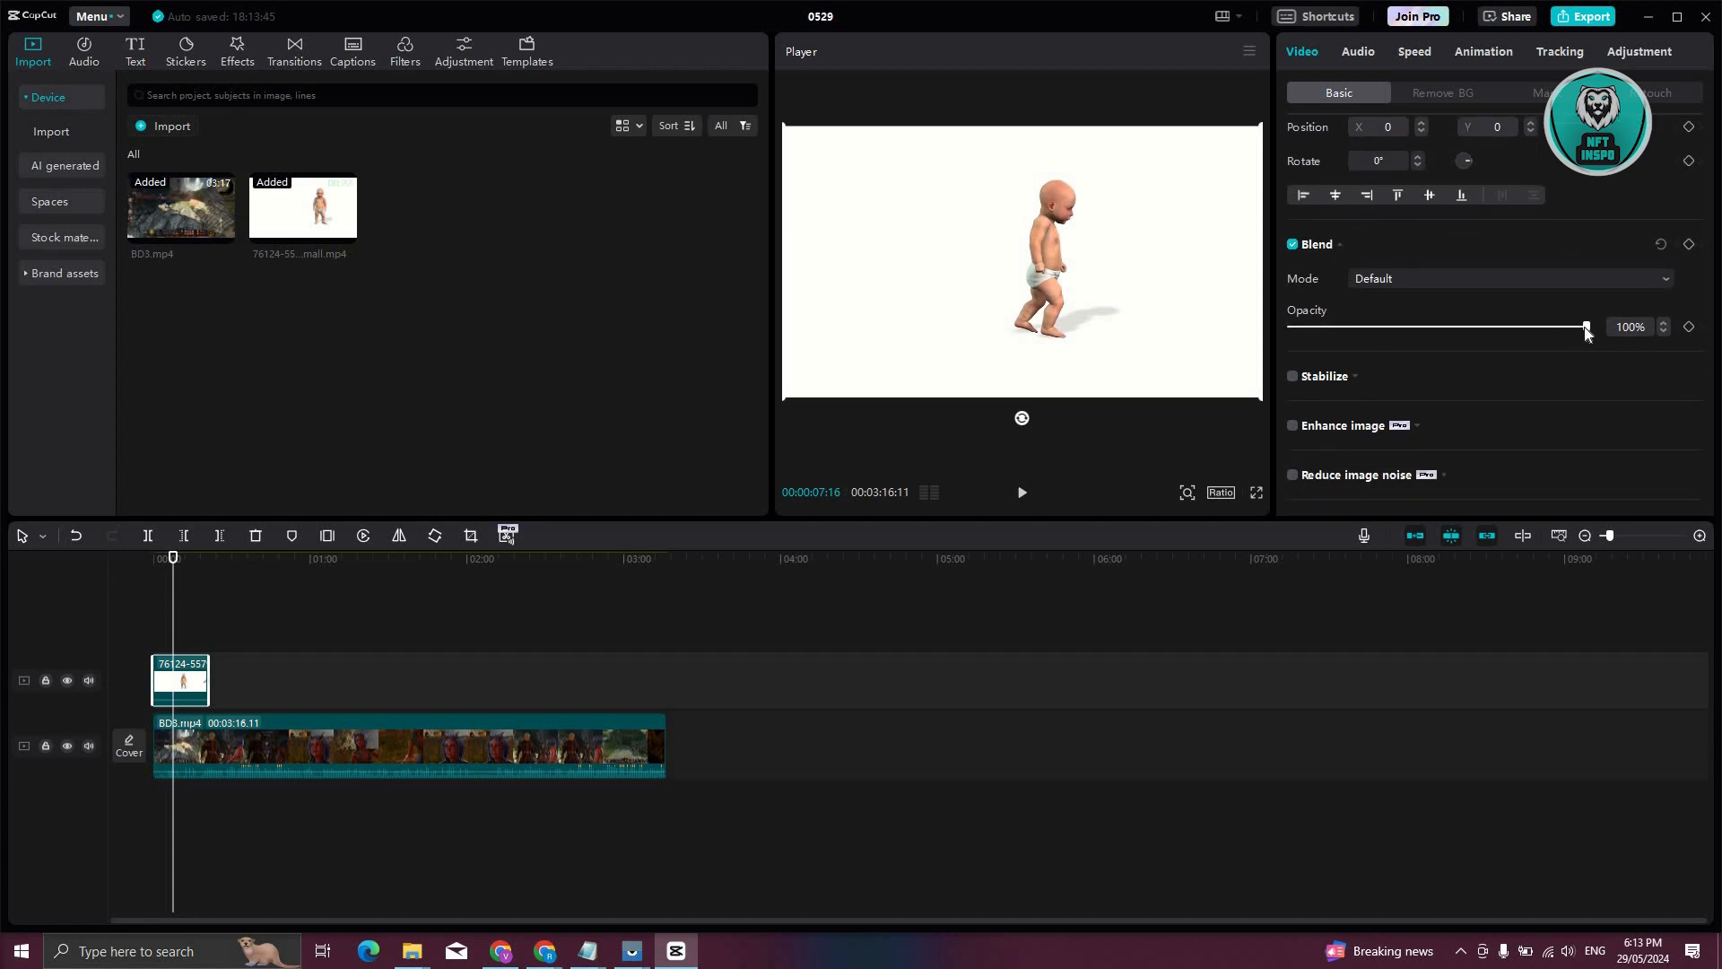
Lower the baby overlay's Blend Opacity to 33% so the game footage shows through
left_click_drag(1584, 326, 1417, 327)
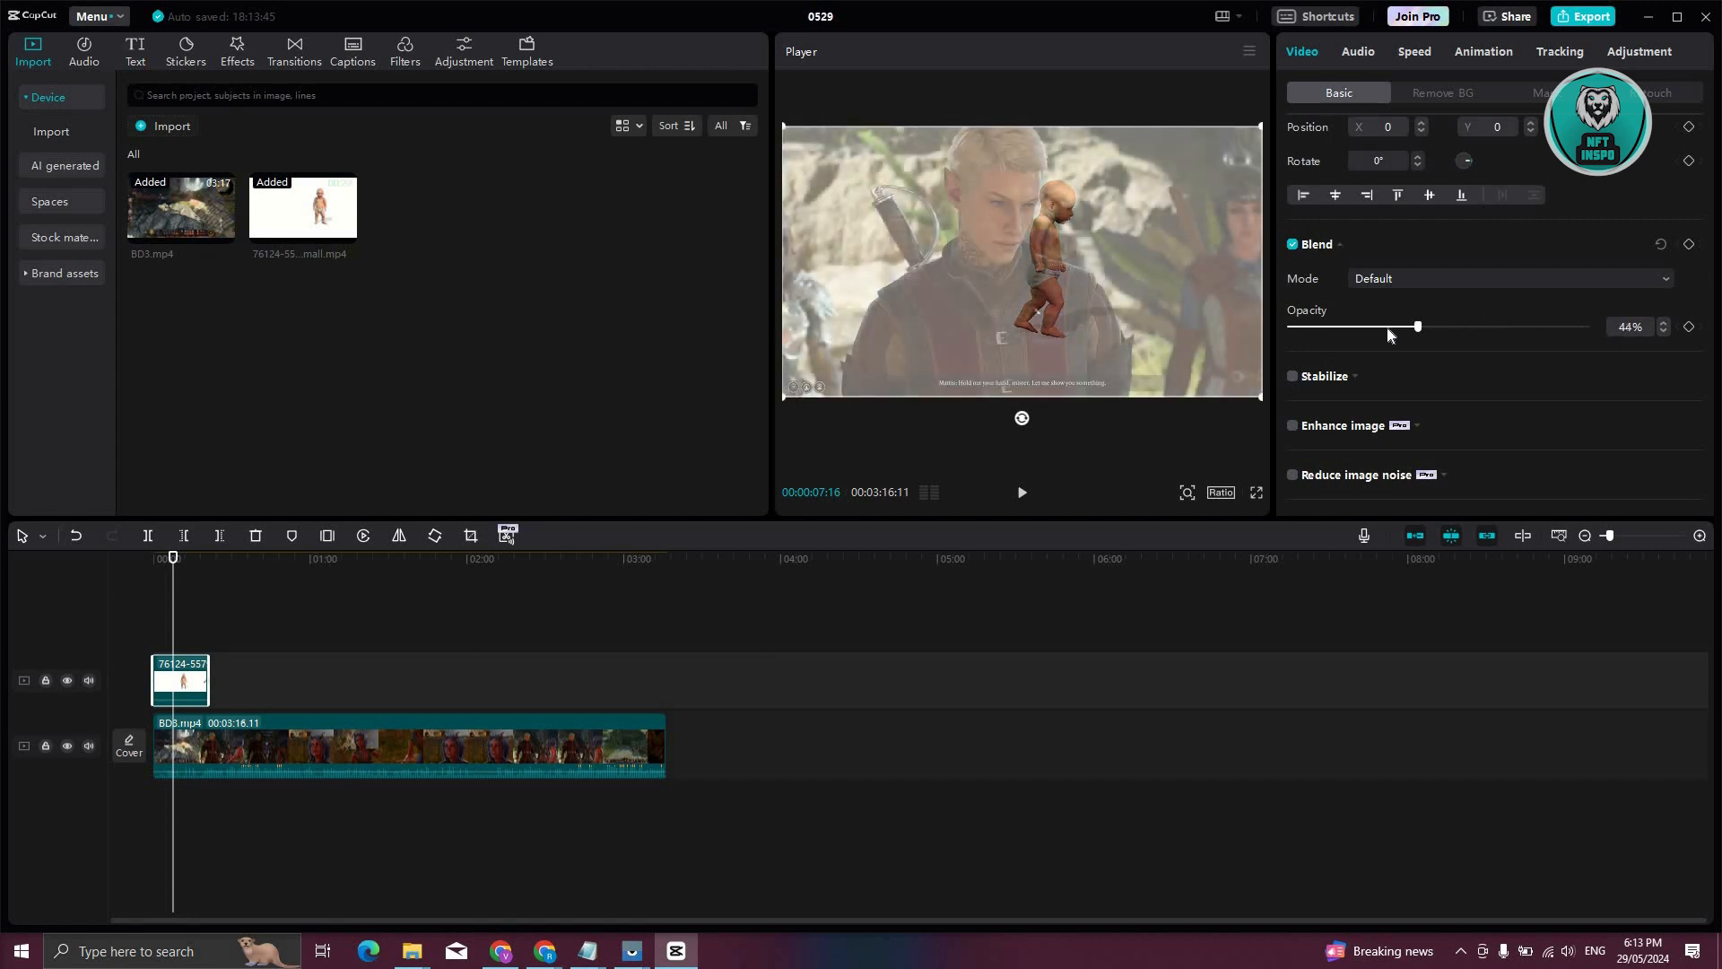
left_click_drag(1417, 326, 1380, 327)
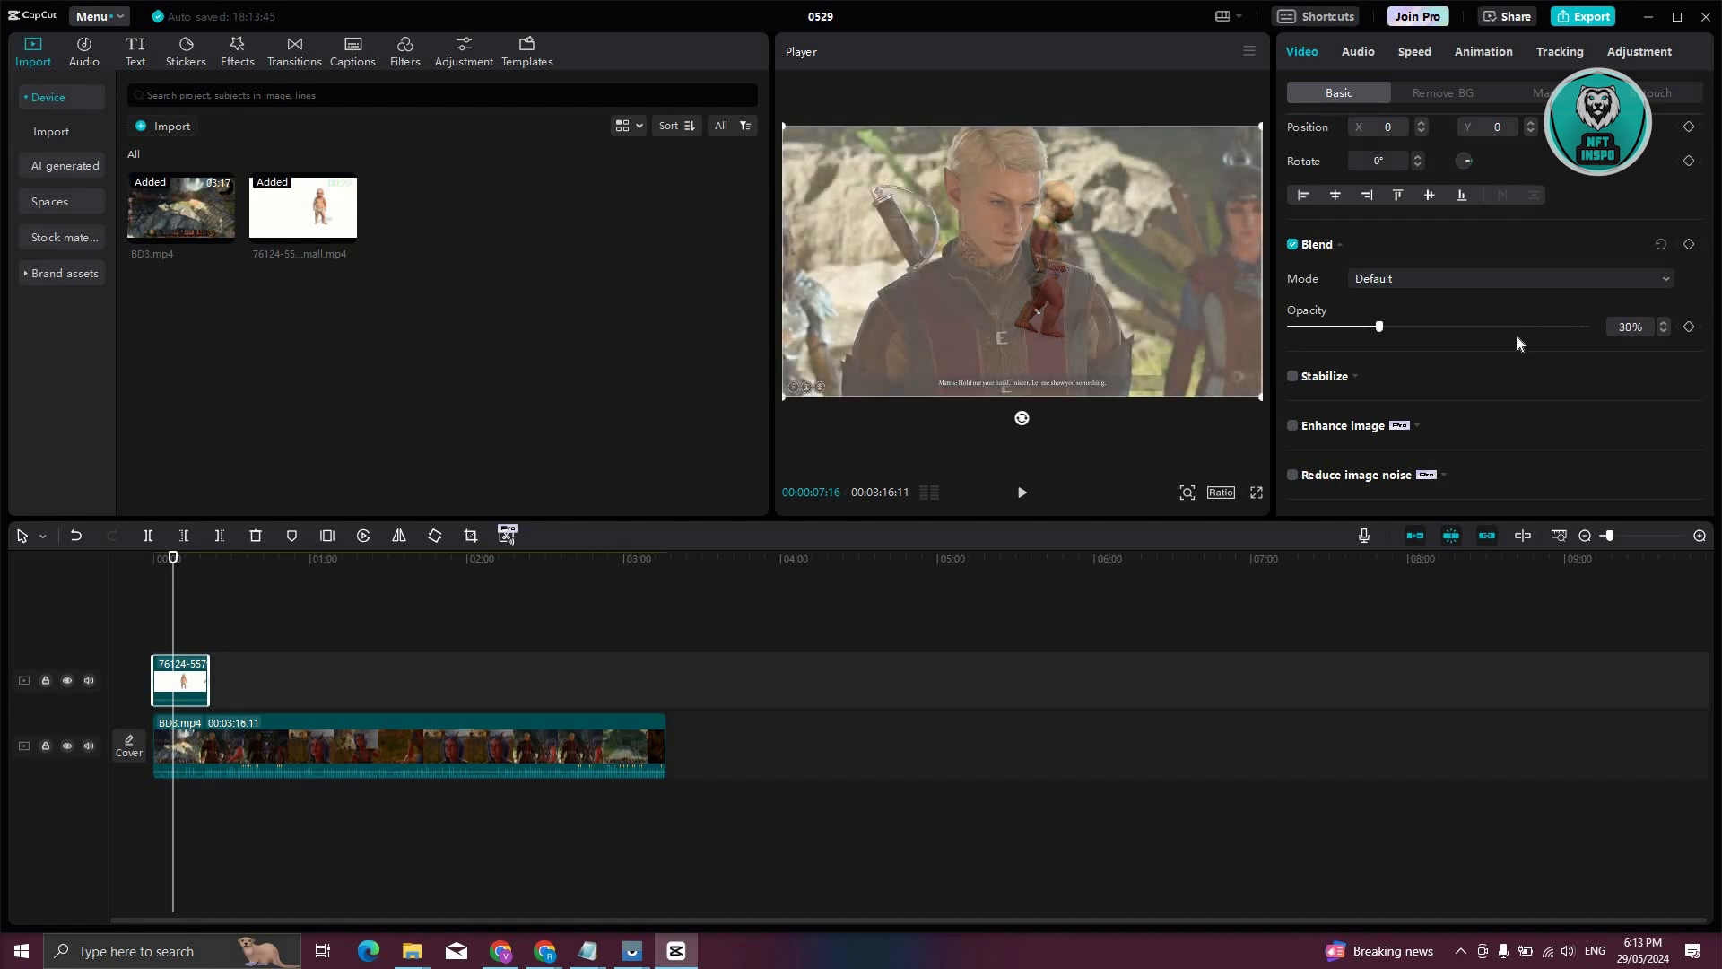
left_click_drag(1379, 327, 1541, 326)
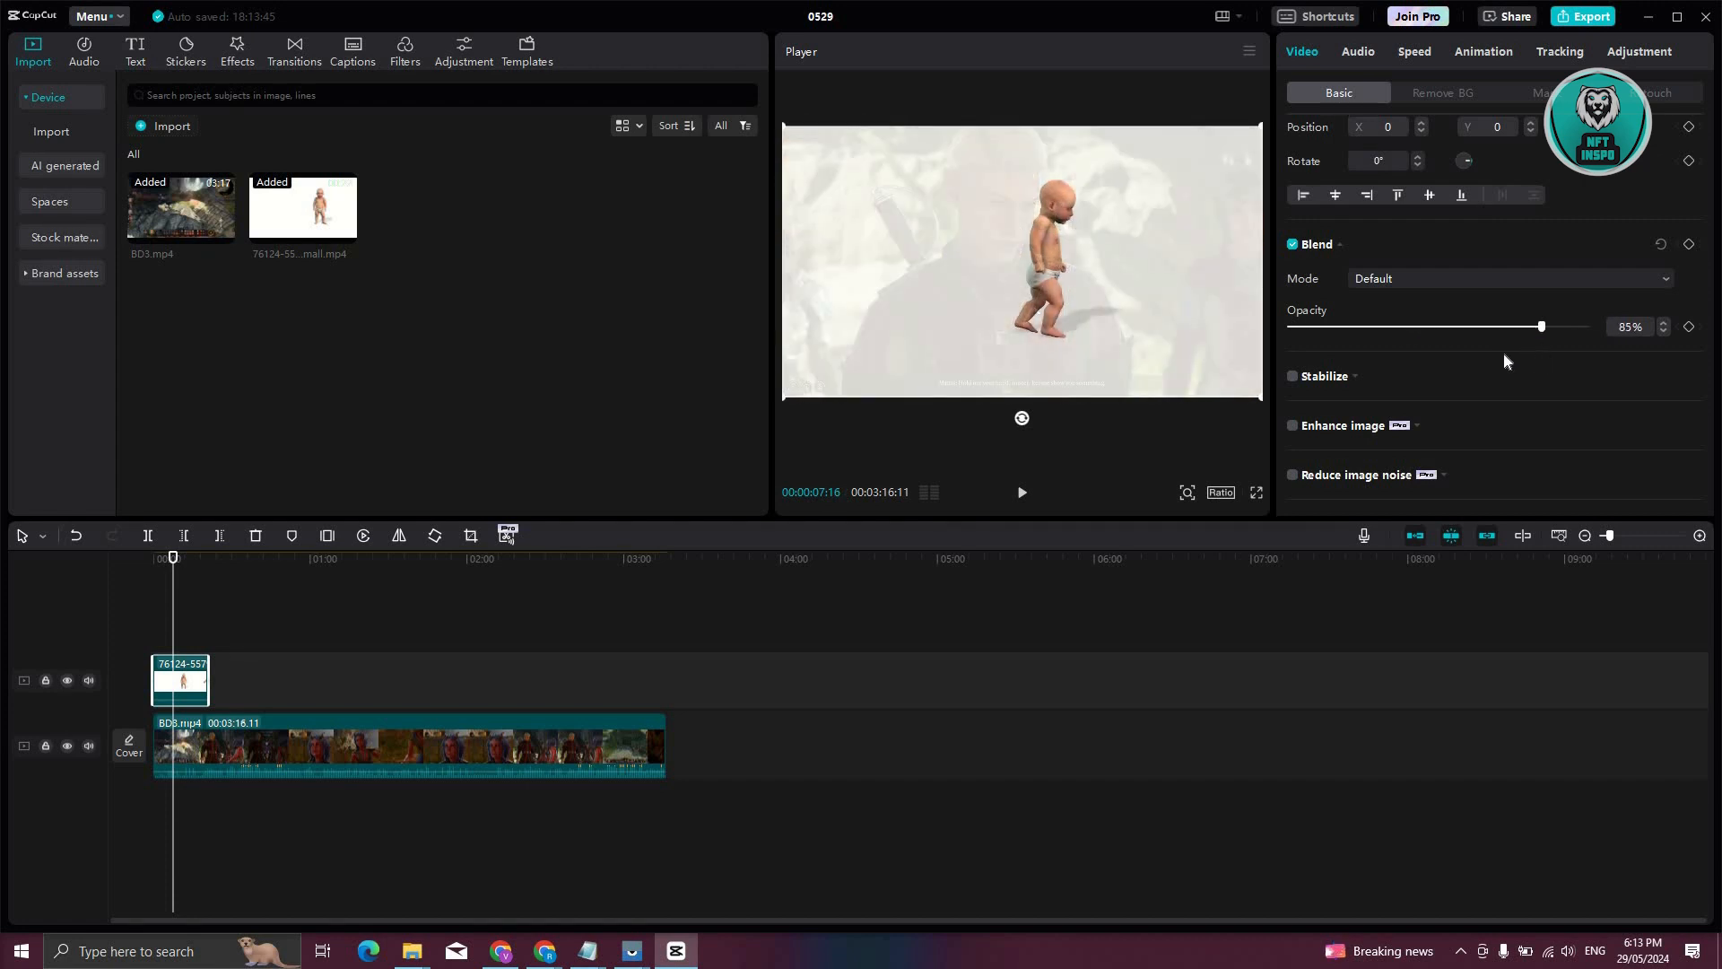
left_click_drag(1541, 326, 1386, 327)
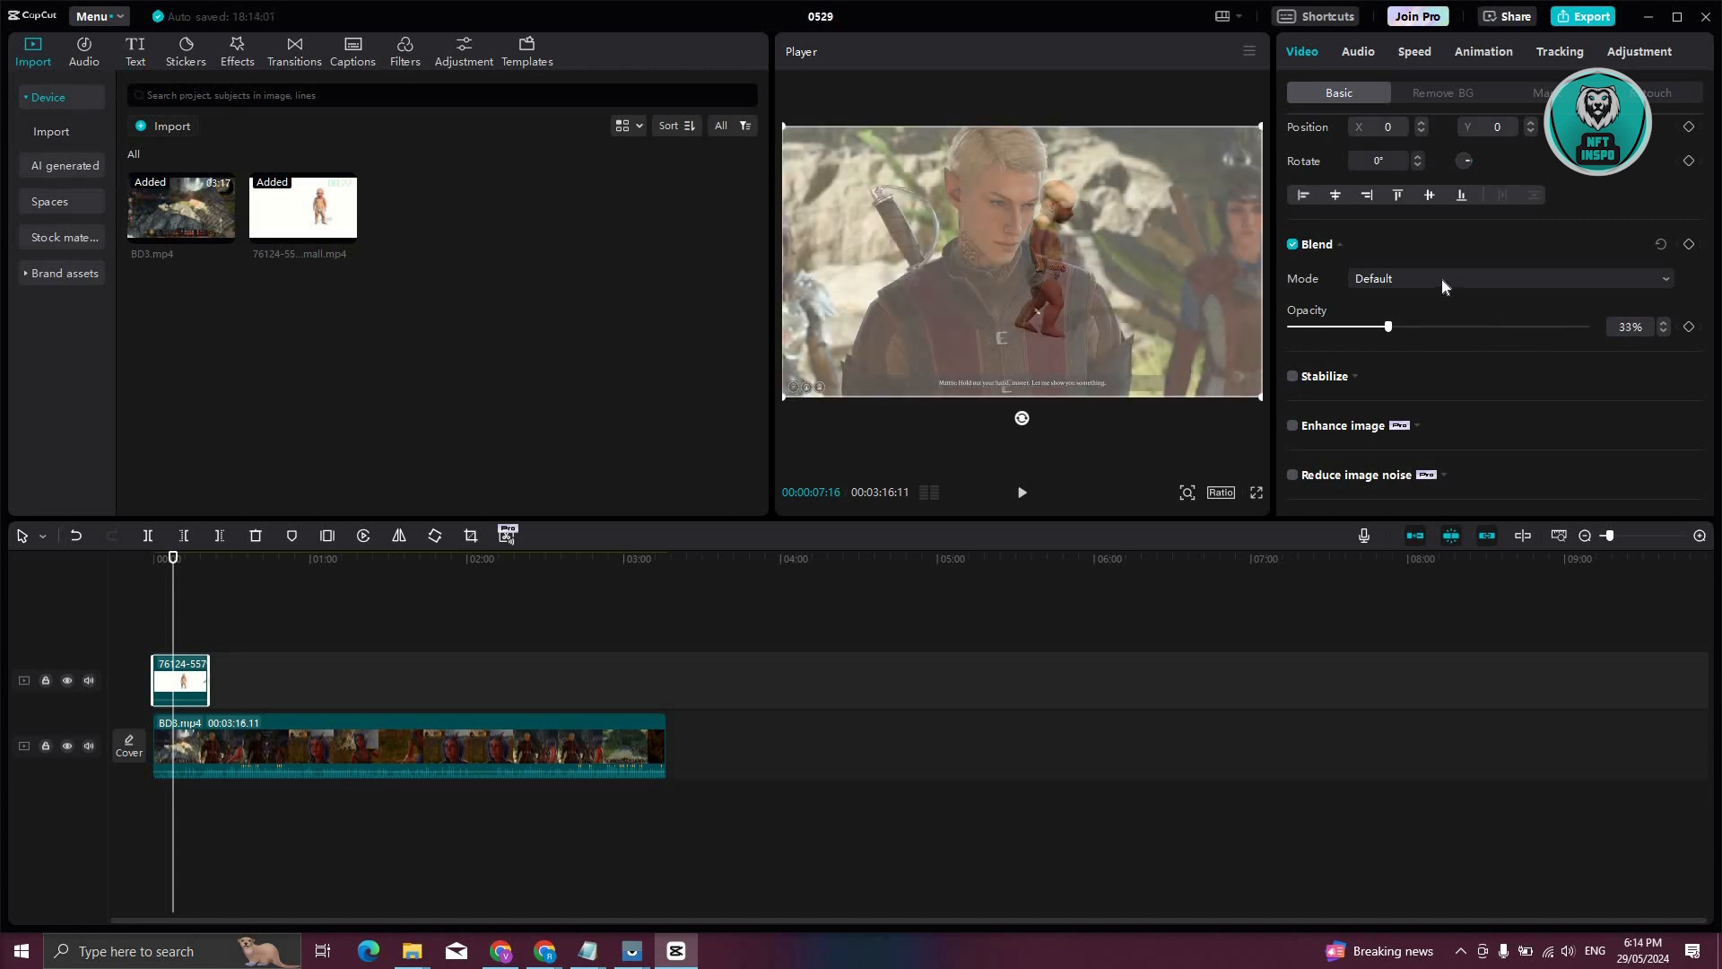
left_click(1510, 278)
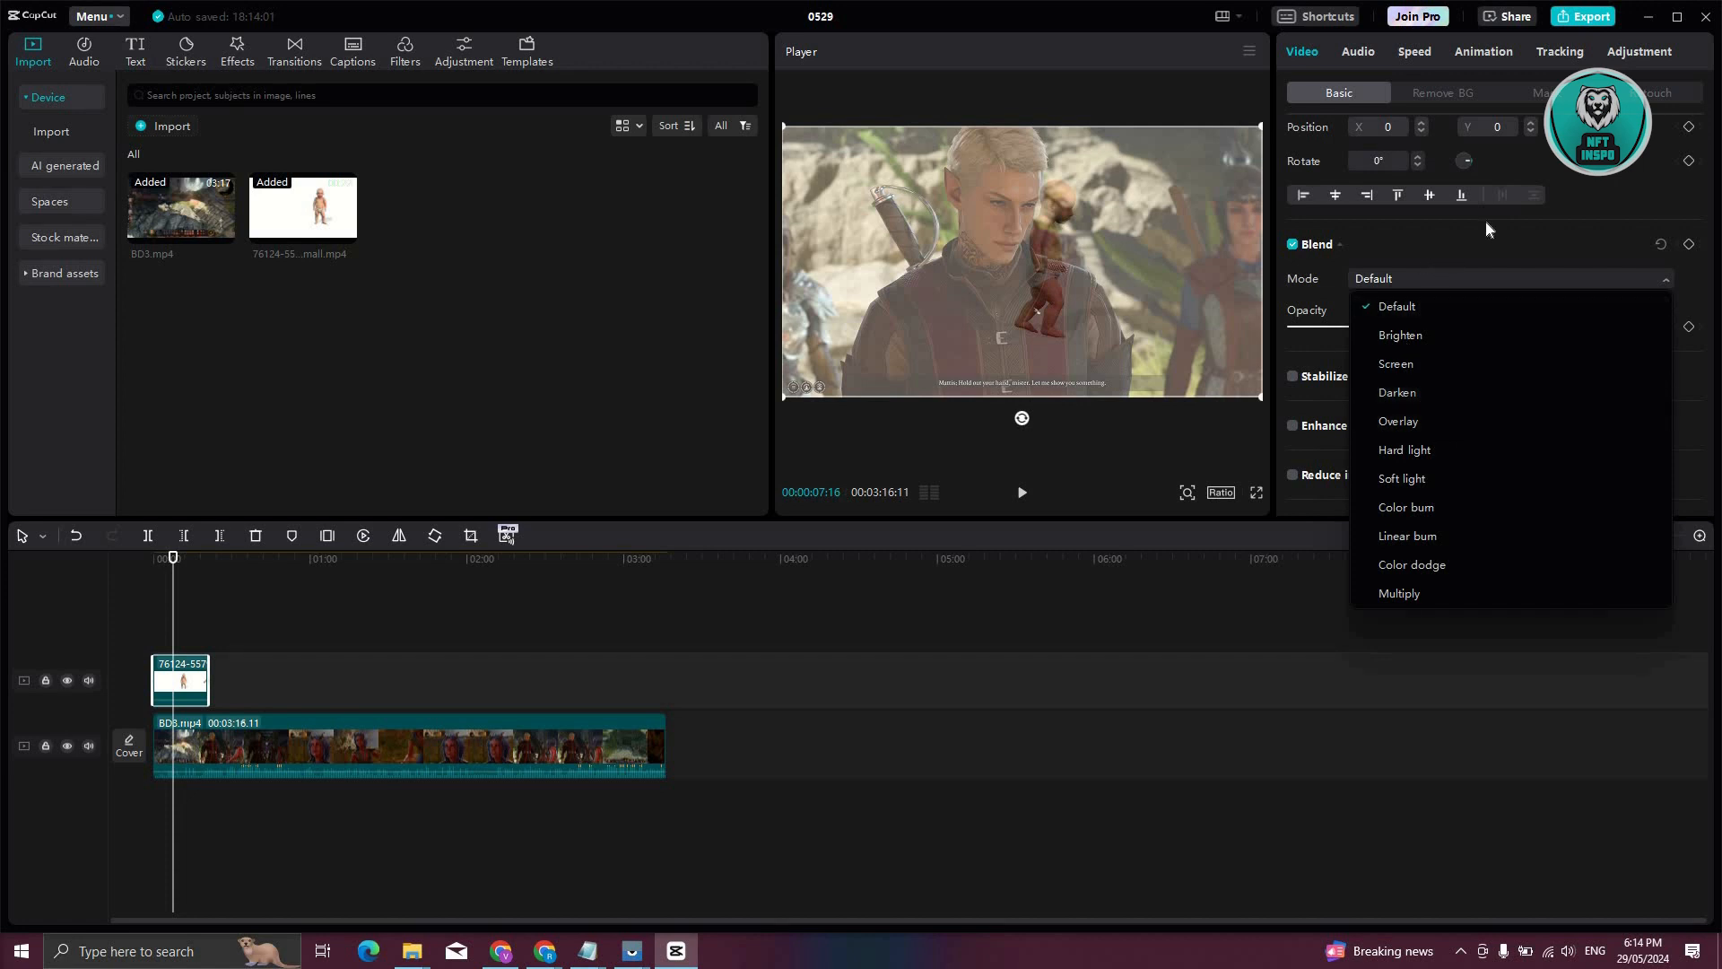
left_click(1396, 304)
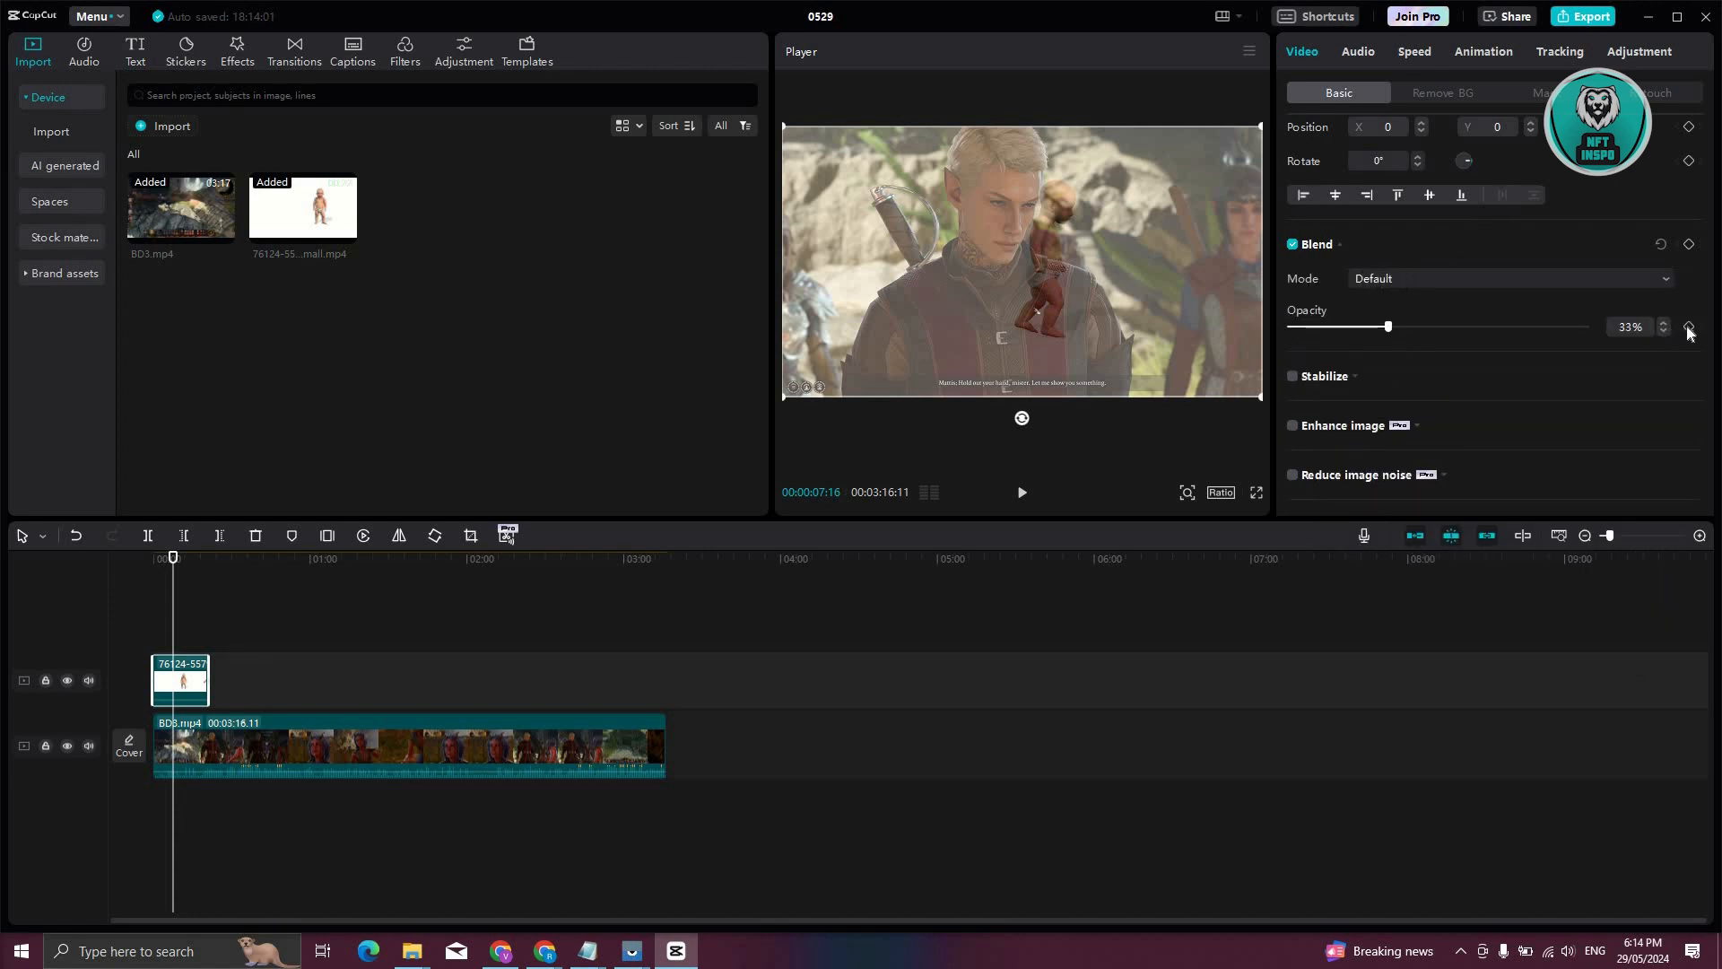
mouse_move(1688, 326)
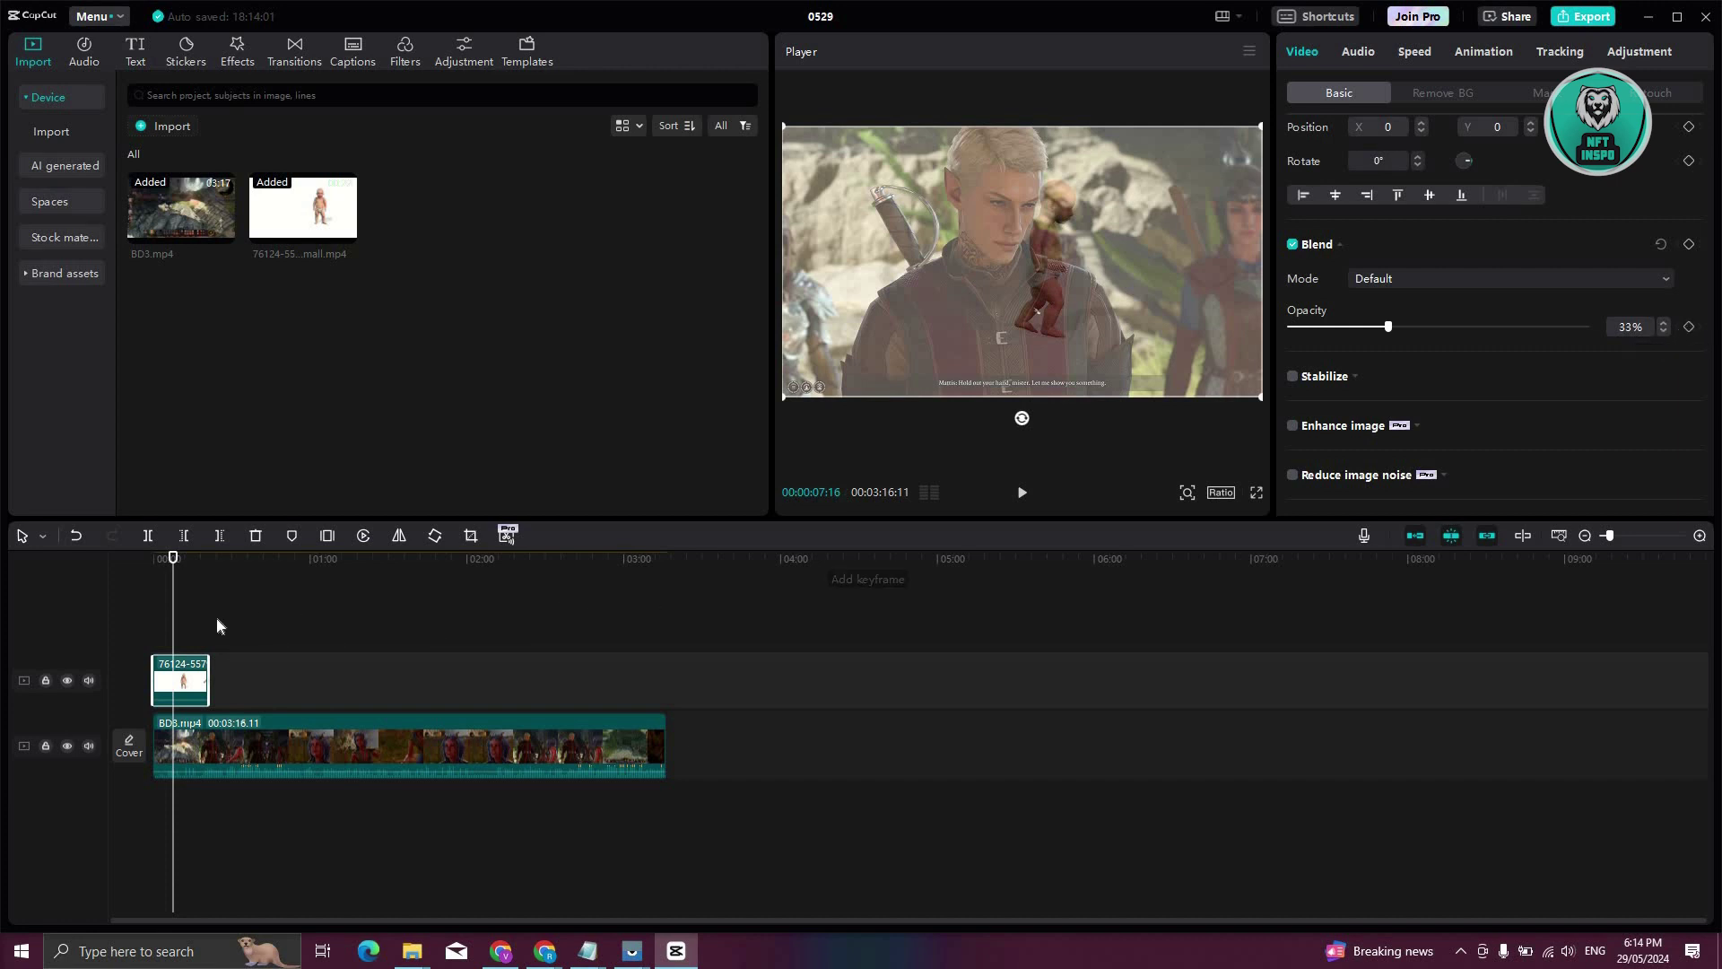
mouse_move(272, 678)
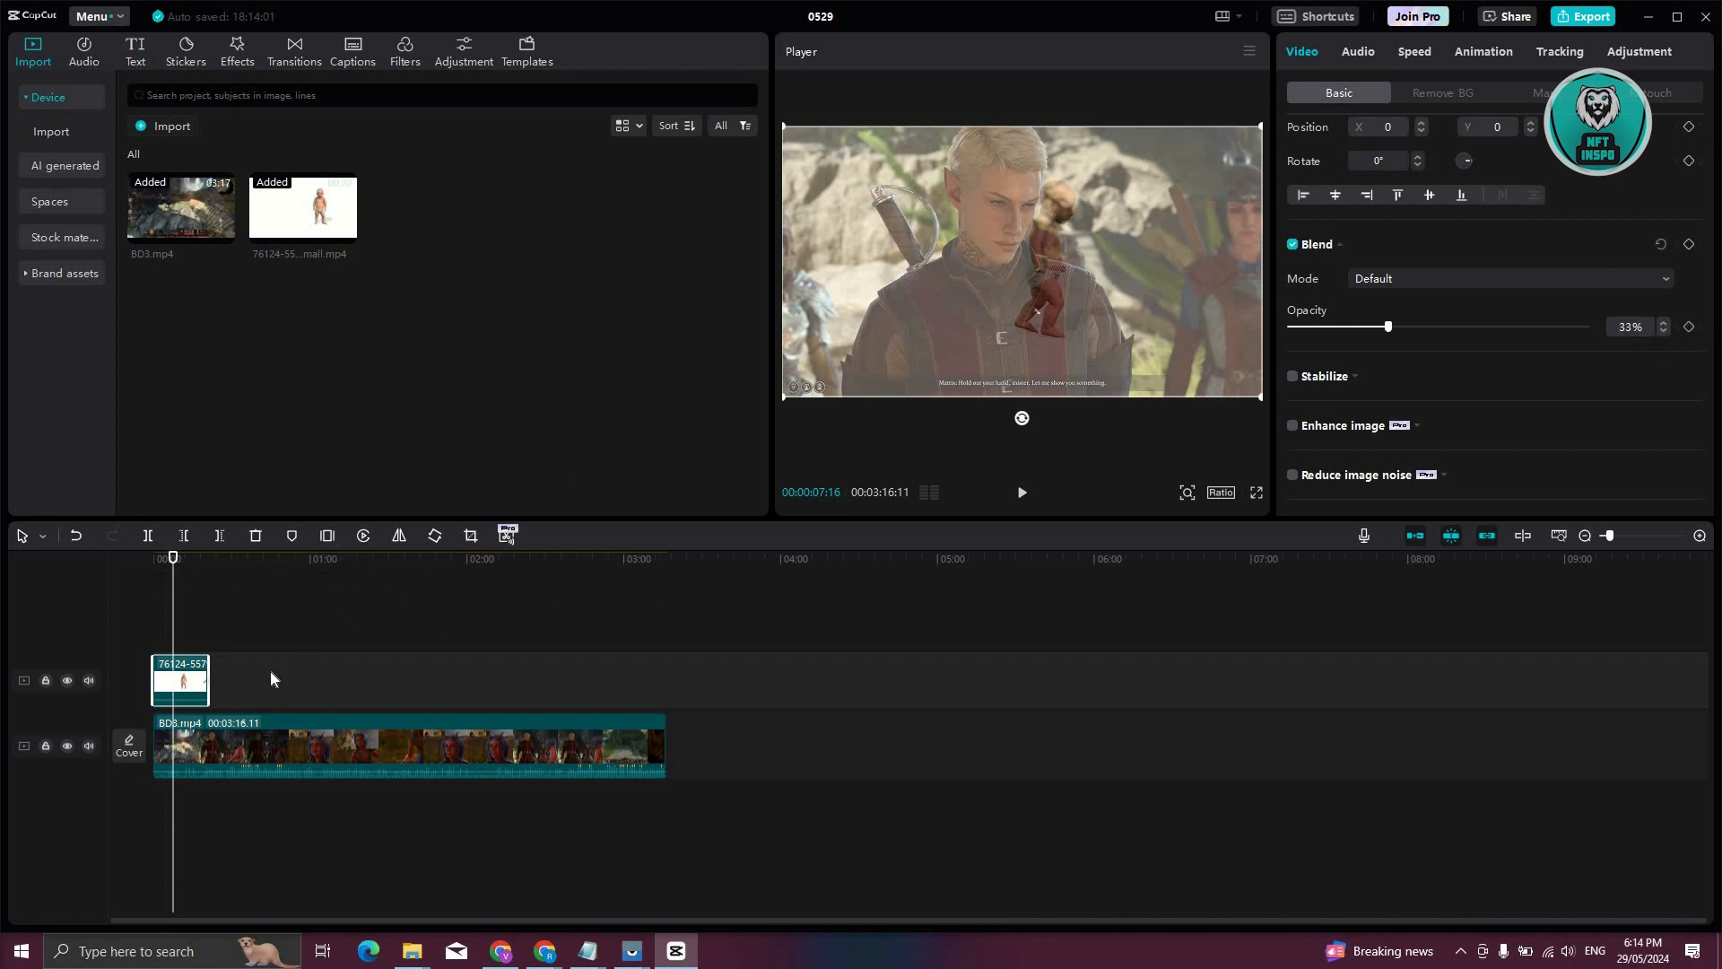
mouse_move(459, 708)
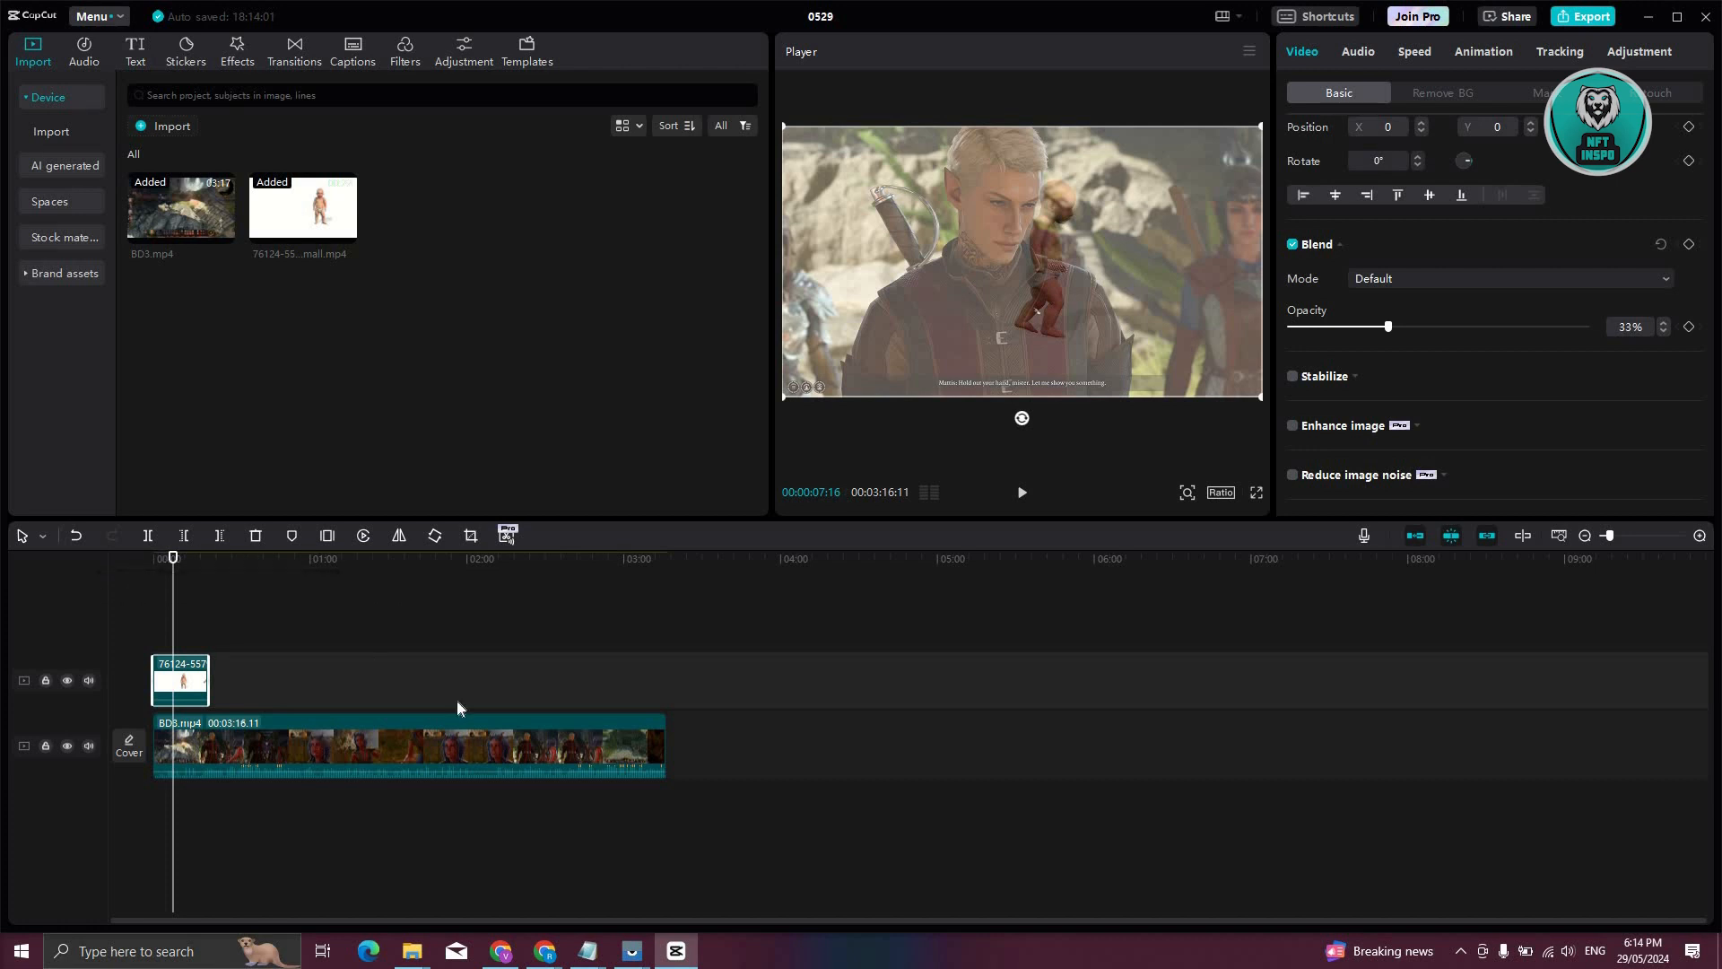
left_click(536, 746)
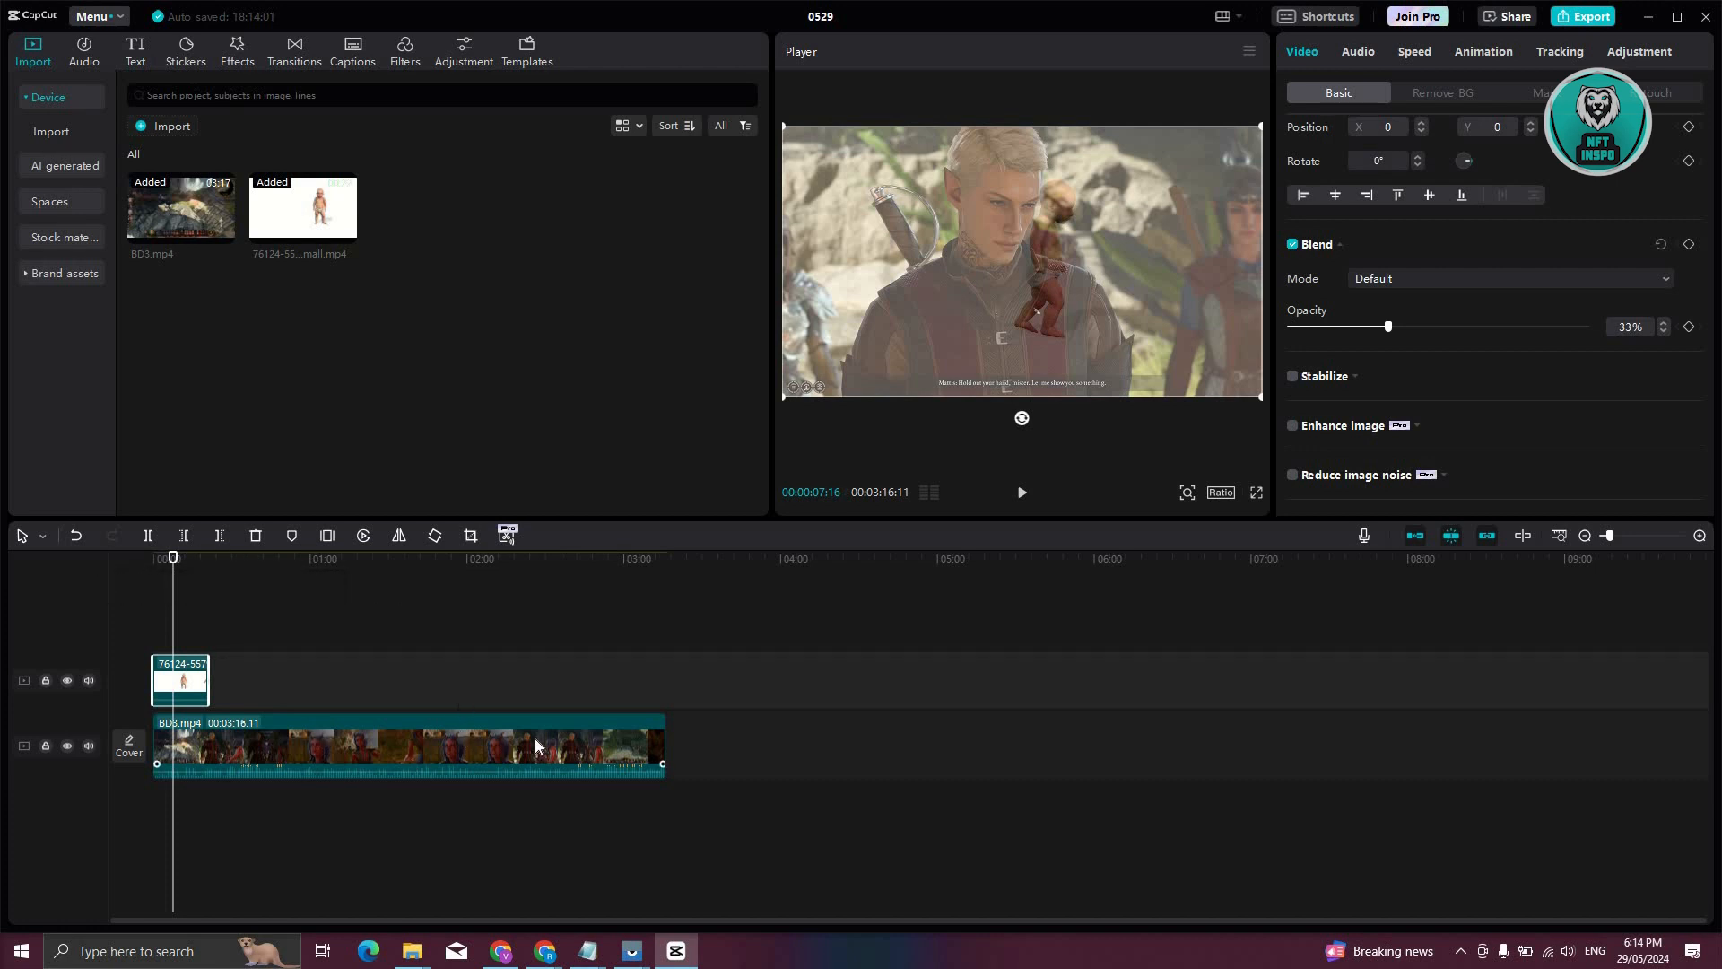